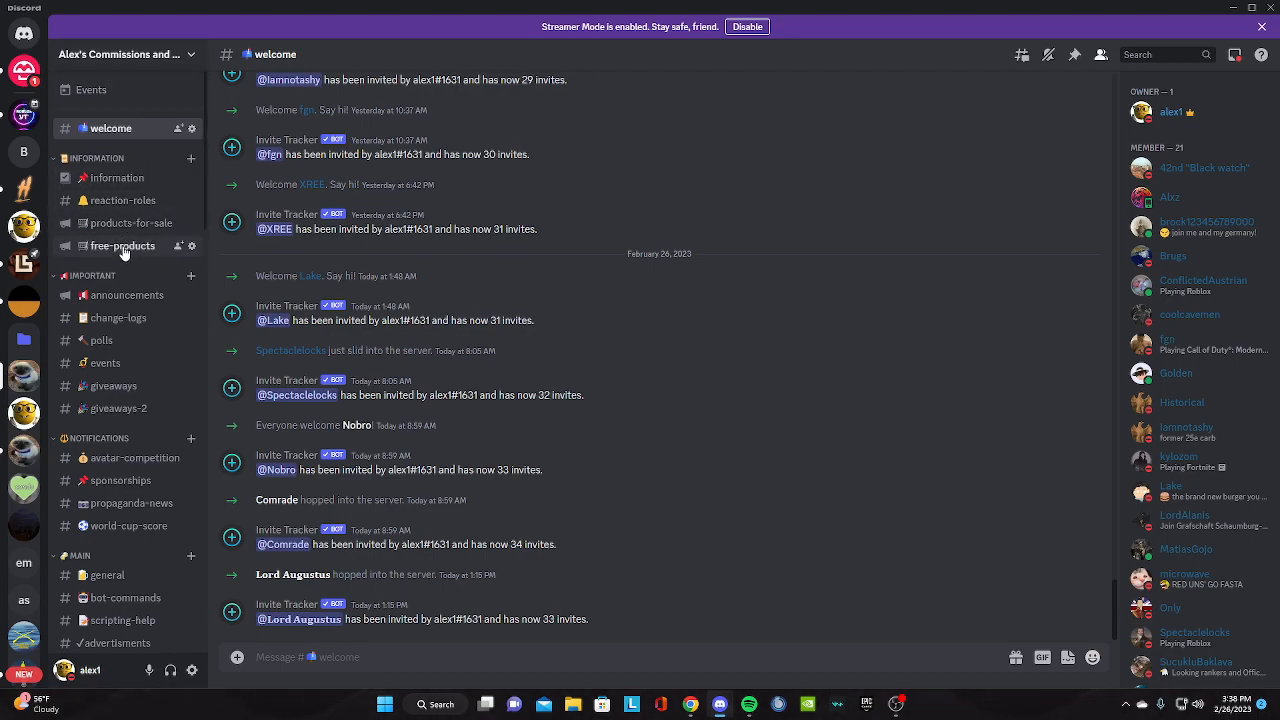
Switch to the free-products channel in the Discord server.
left_click(122, 245)
type("nohea")
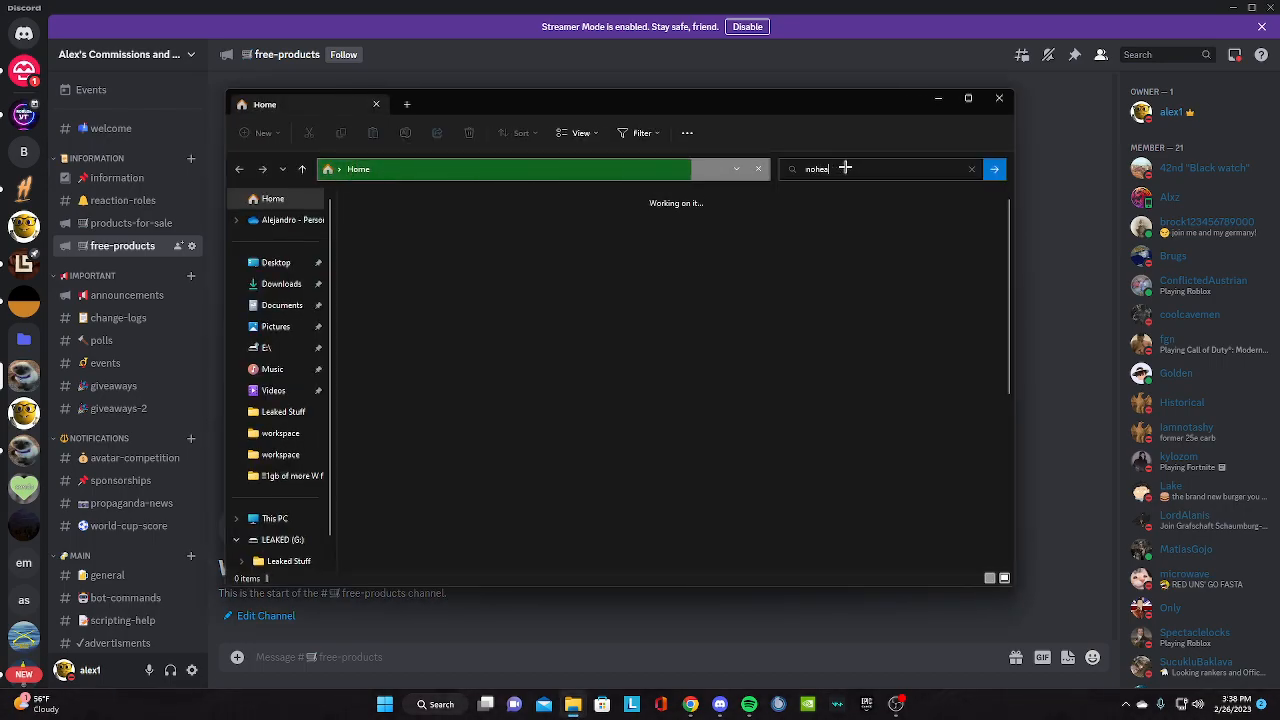
left_click(993, 168)
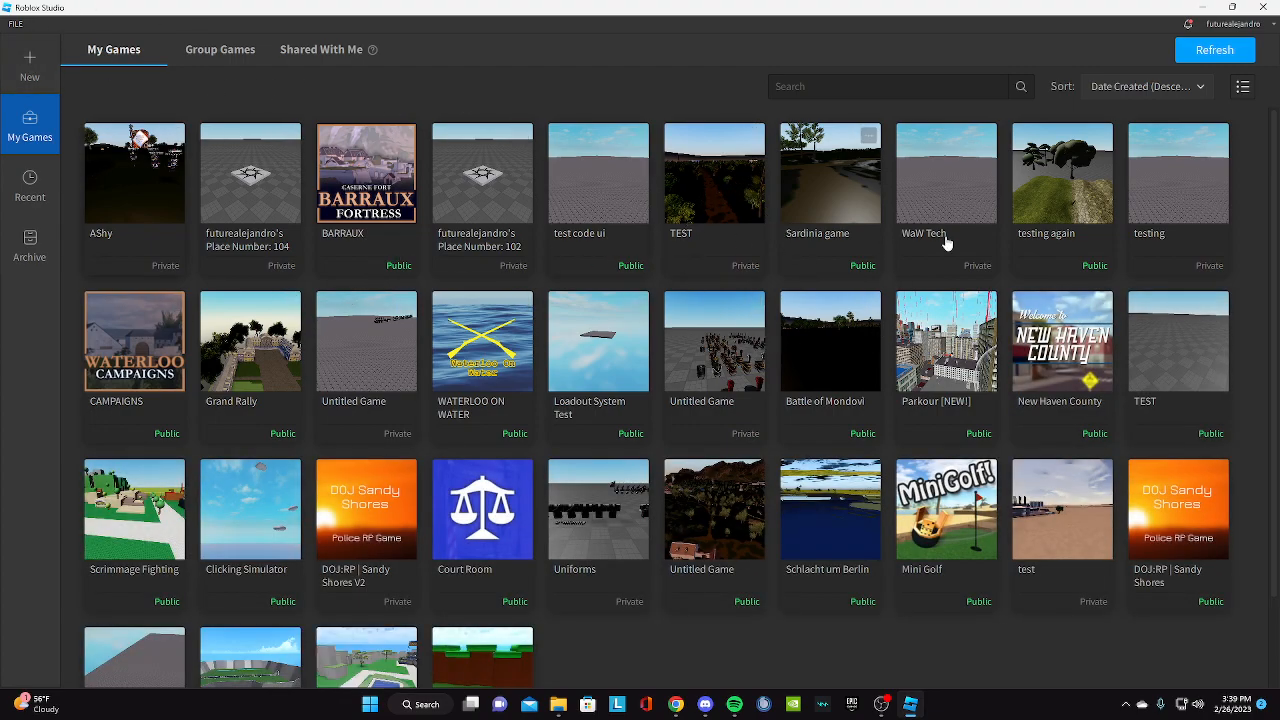
Start a new Classic Baseplate place from the scrolled My Games list.
scroll("down", 3)
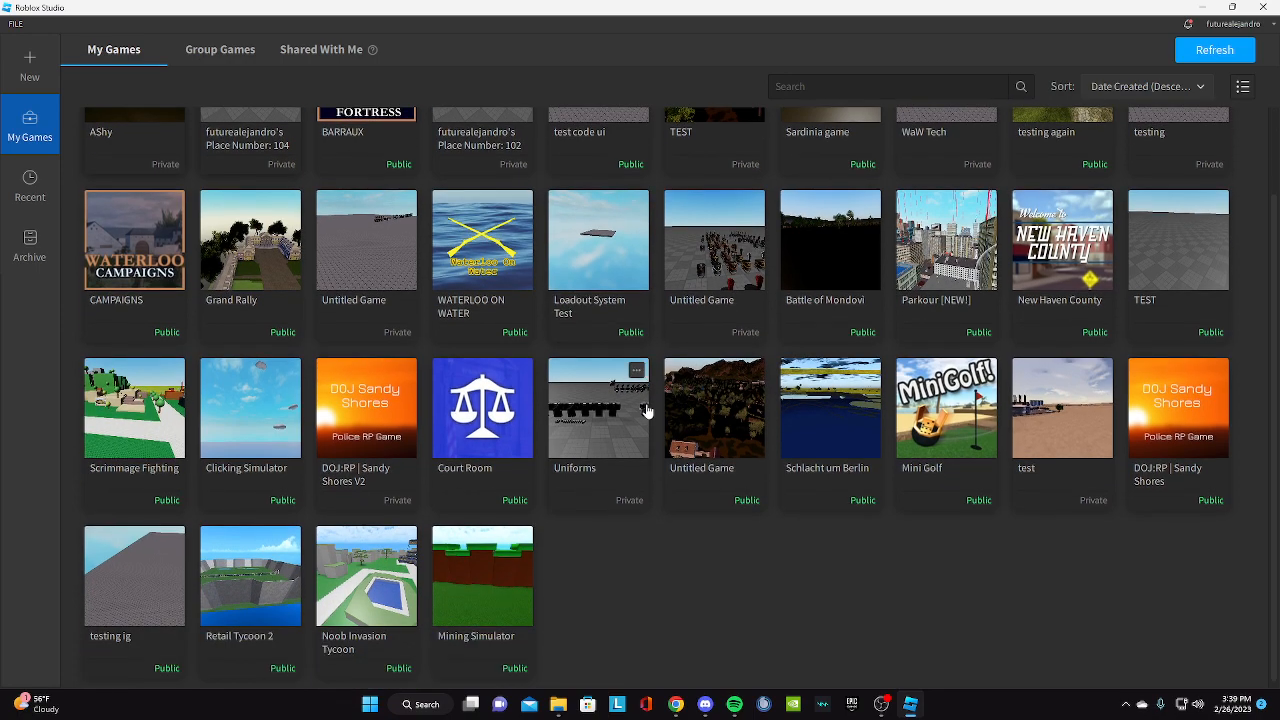
scroll("down", 3)
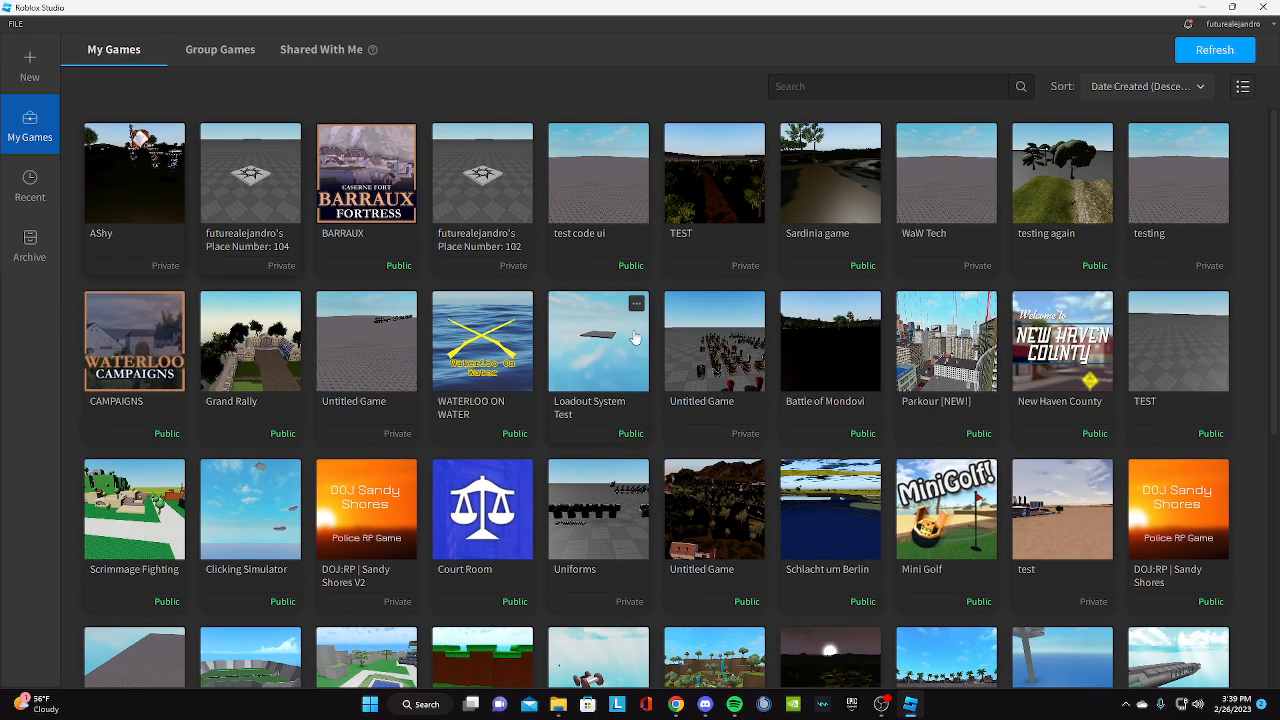
left_click(29, 64)
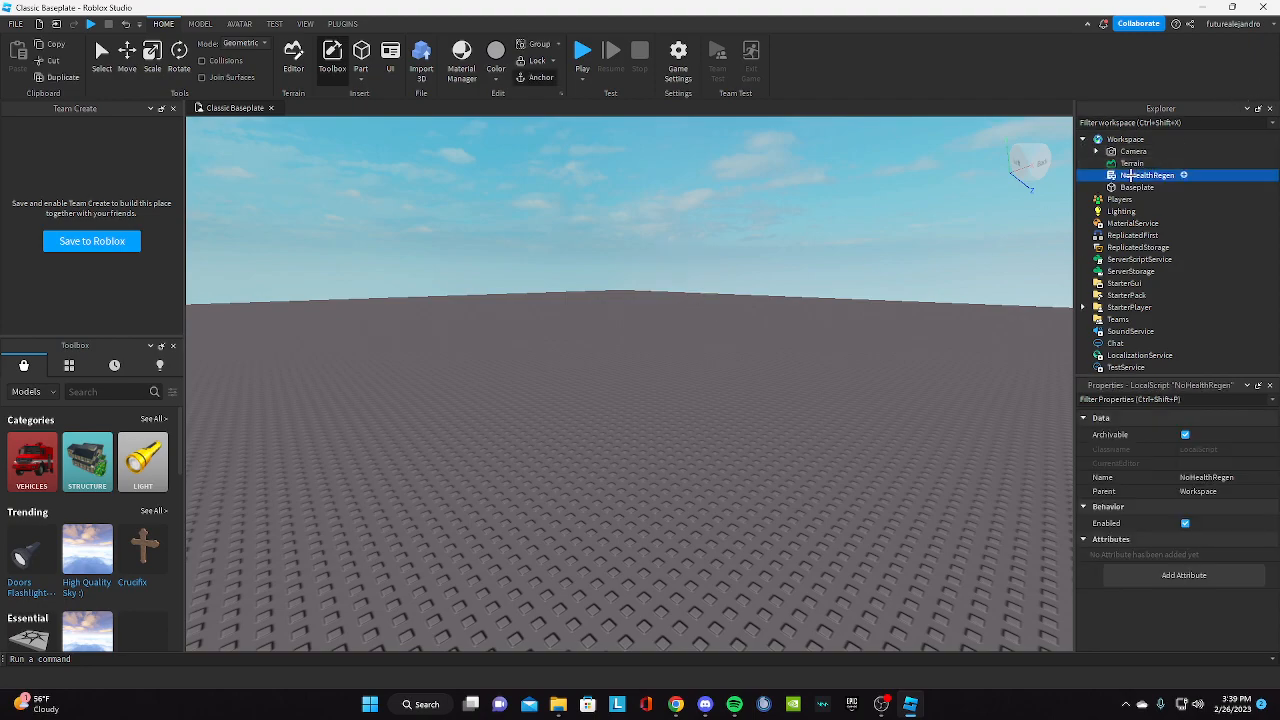
Expand StarterPlayer and bring up the NoHealthRegen script's code from StarterCharacterScripts.
double_click(1148, 175)
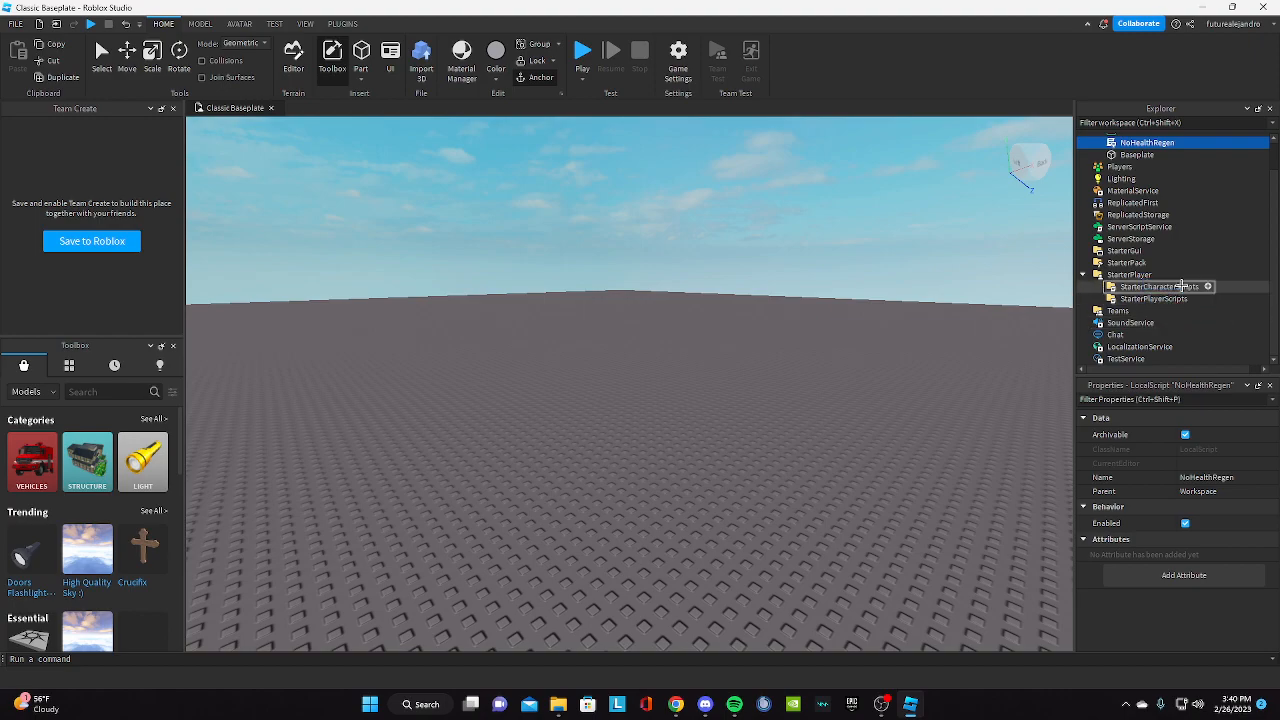
double_click(1163, 286)
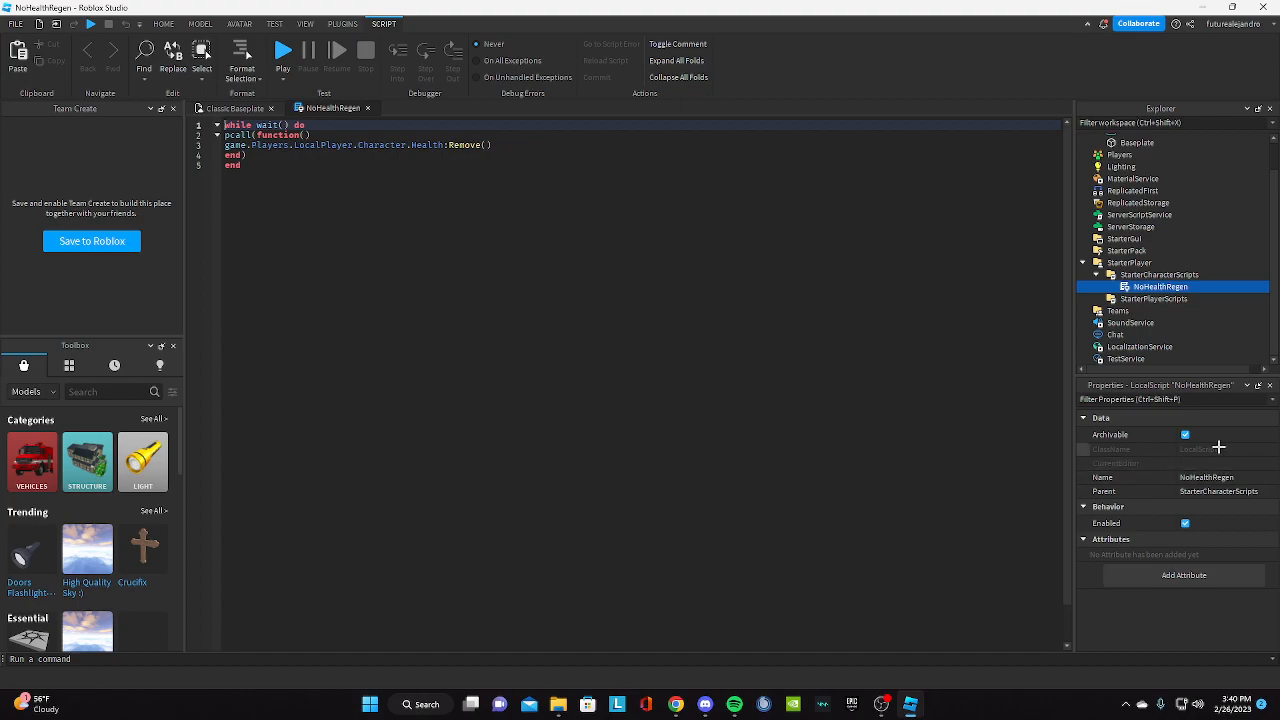
Retype the loop body as a pcall(function() block that keeps removing the character's Health.
left_click(246, 165)
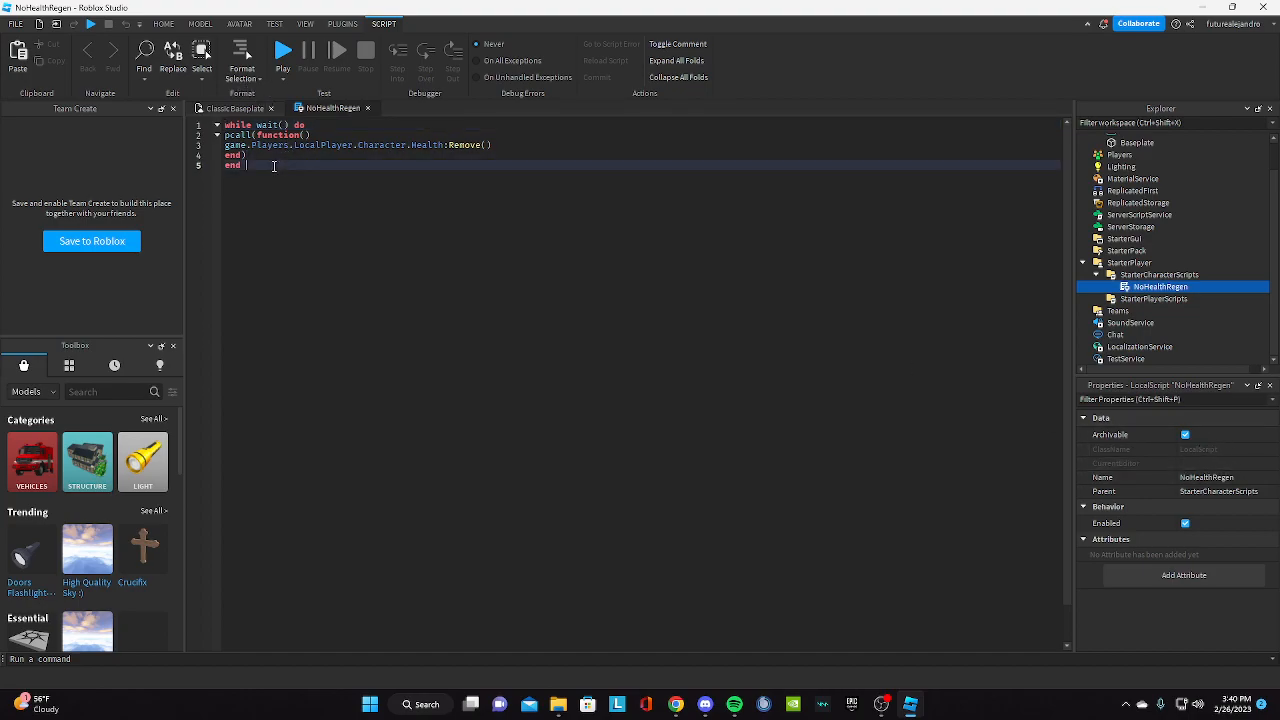
left_click(218, 124)
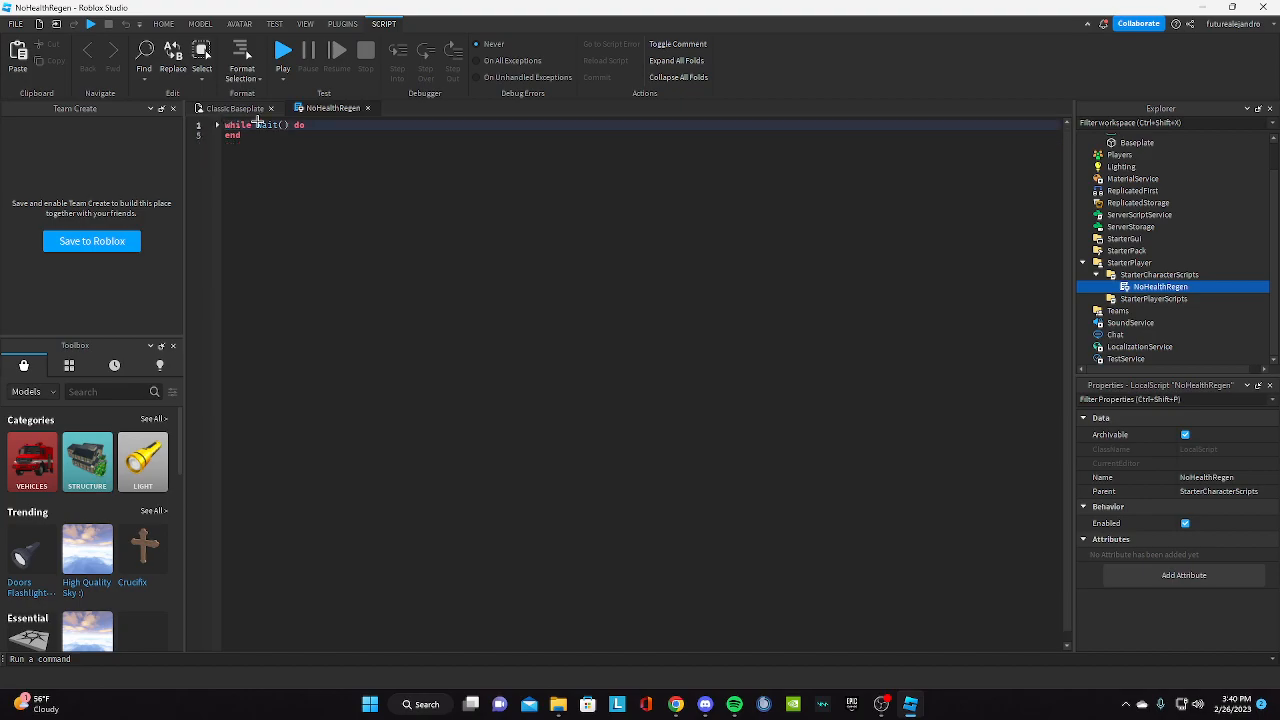
type("pcall(function()")
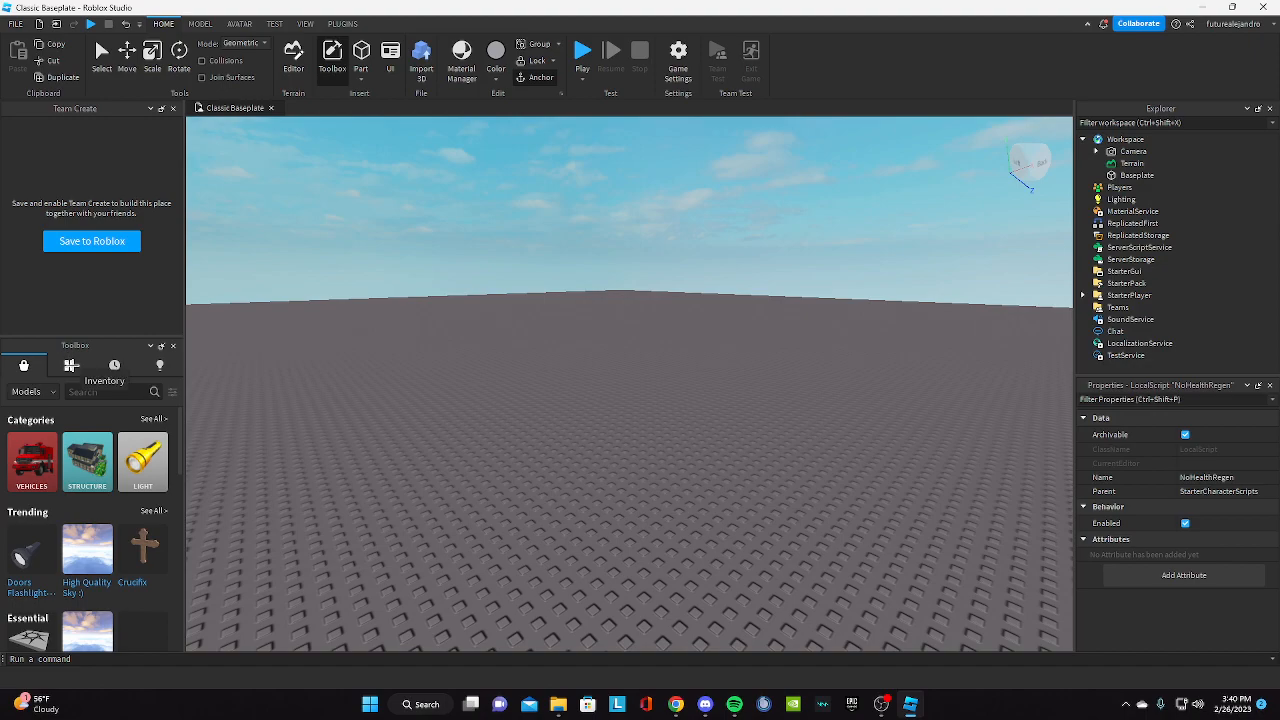
Search the Toolbox for 'zombie' to insert a Zombie Spawner and start a play test.
left_click(100, 391)
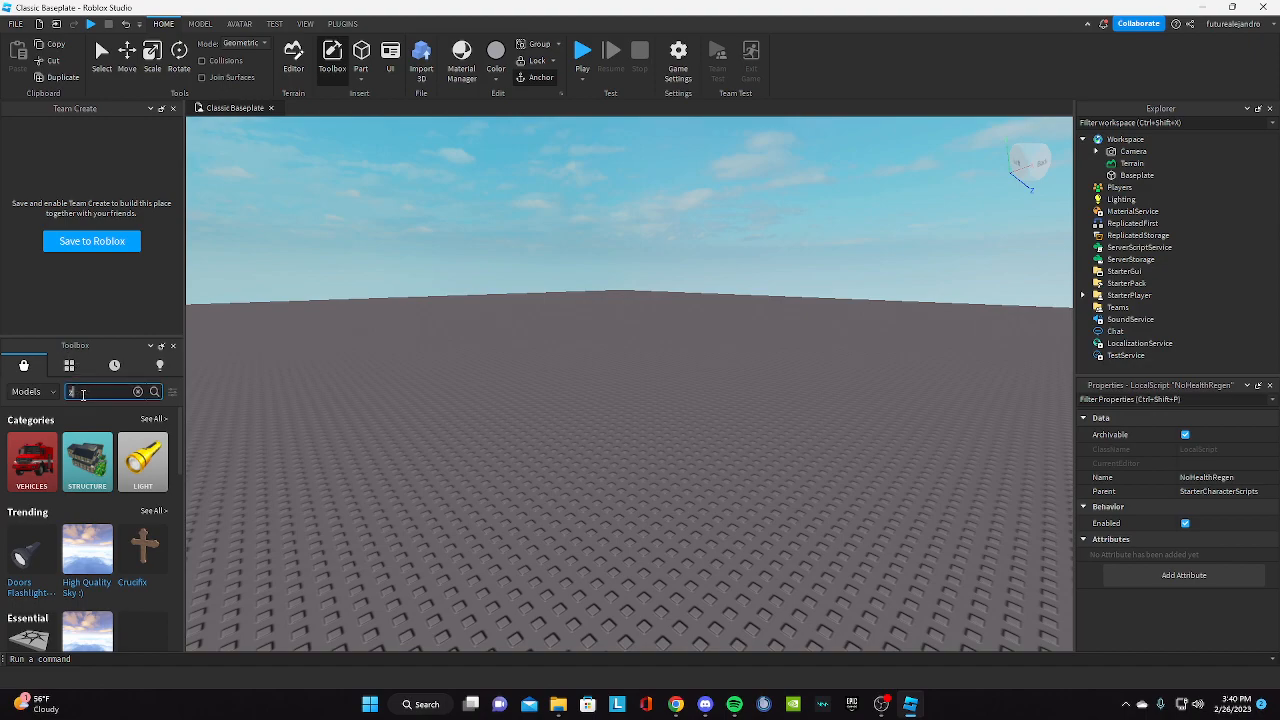
type("zombie")
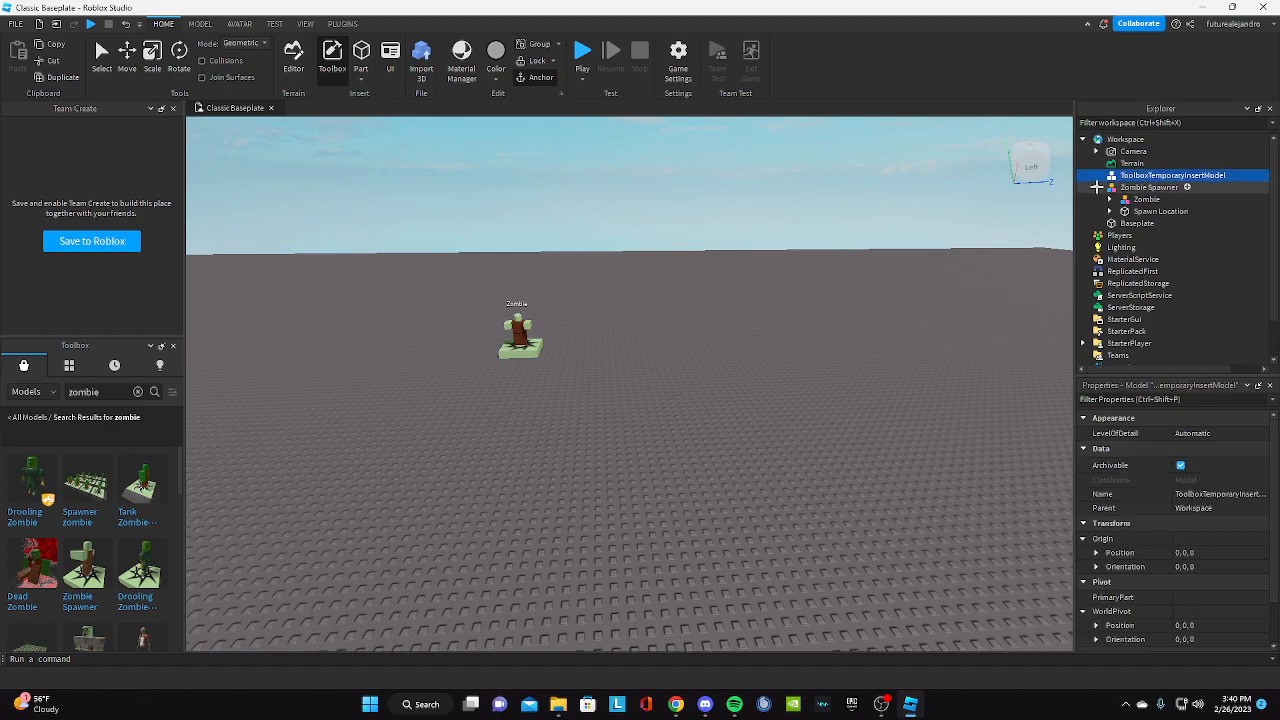
left_click(582, 50)
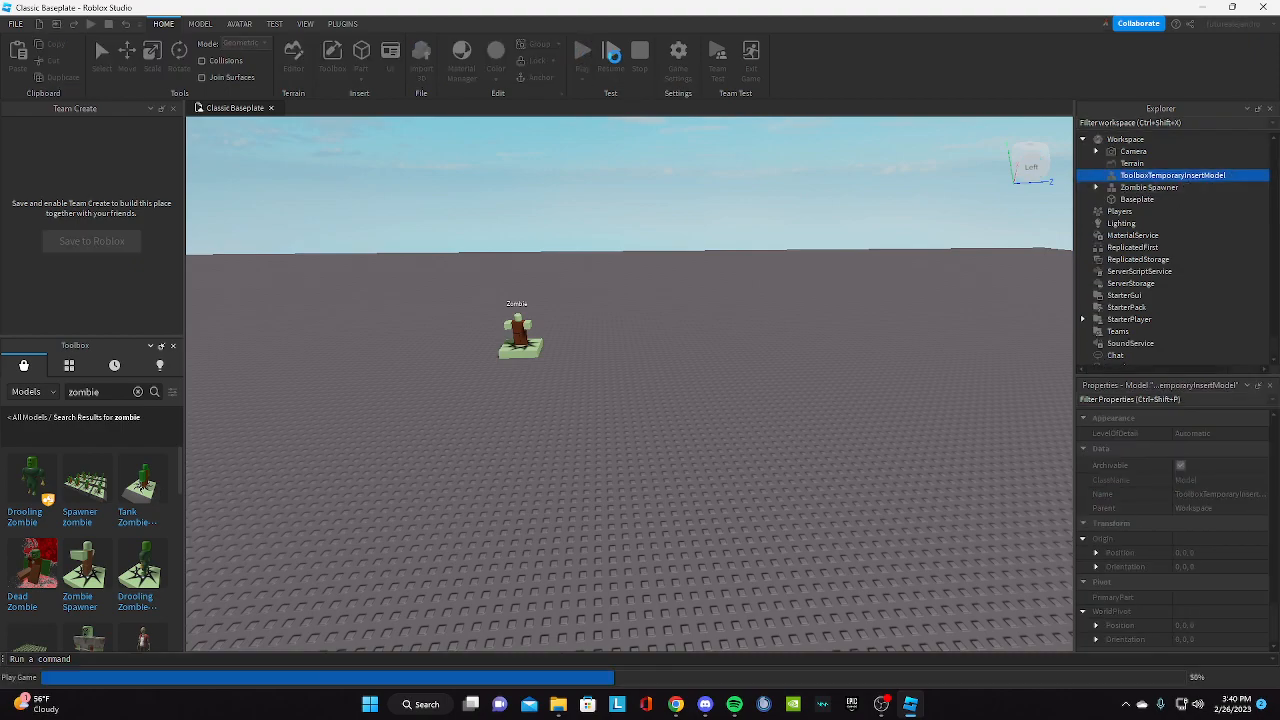
Let the play test load with the character spawned and the developer console showing output.
left_click(582, 50)
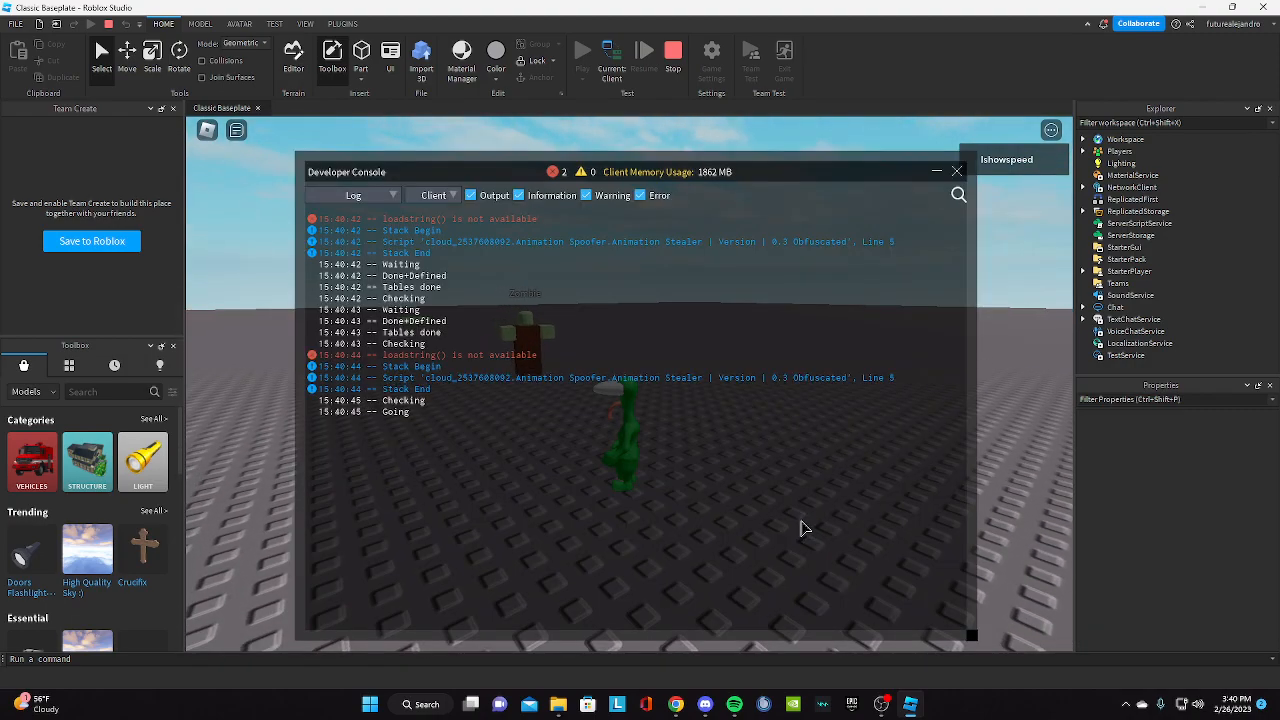
Move the character around the zombie during the test, then close the developer console.
left_click(956, 171)
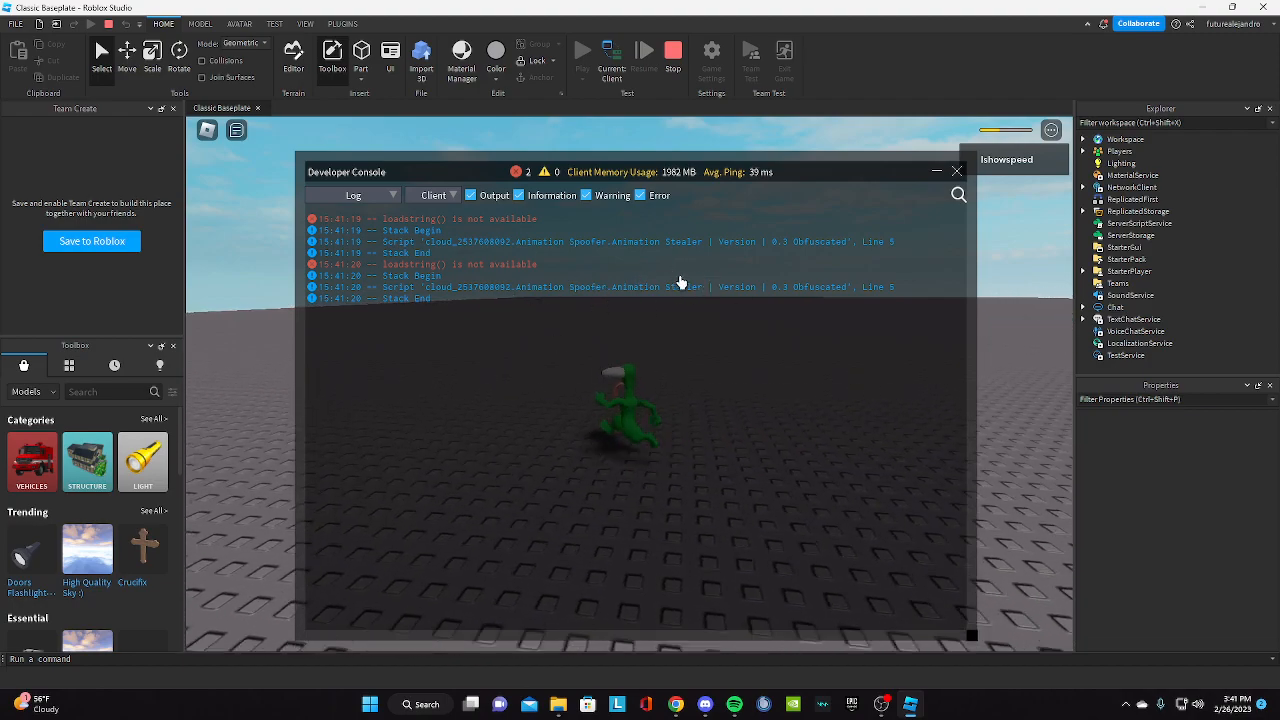
left_click(956, 171)
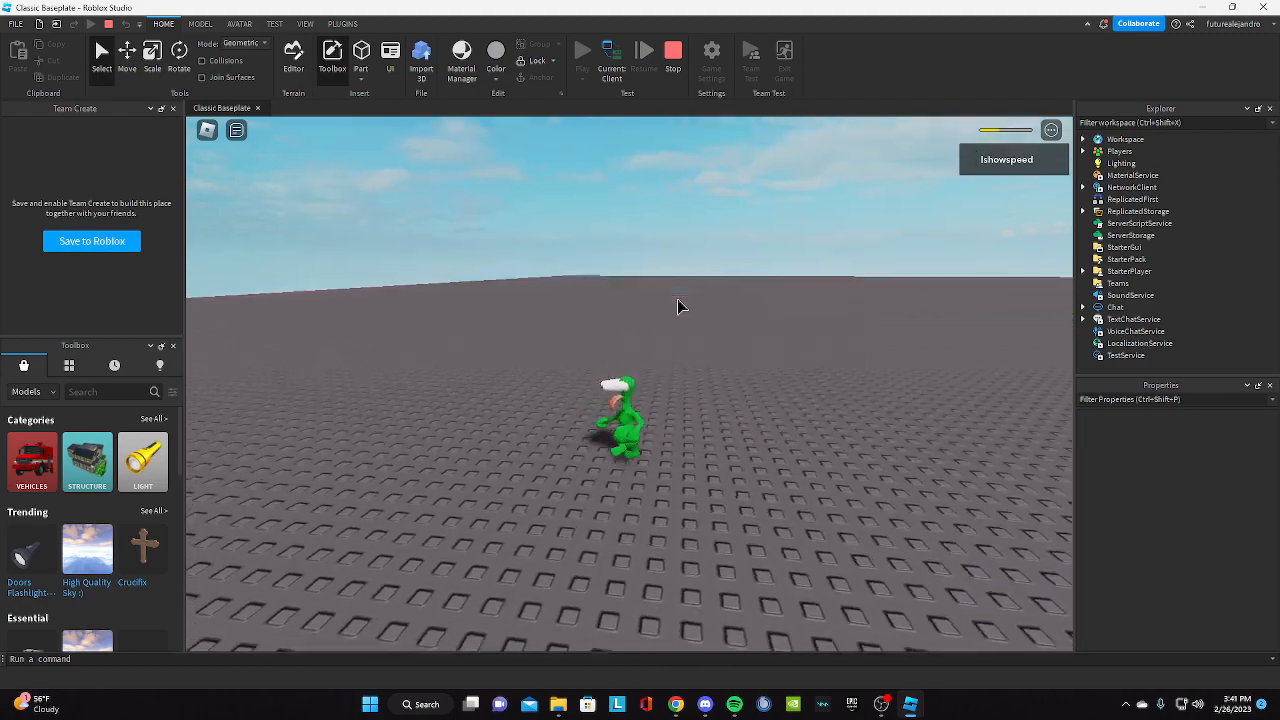